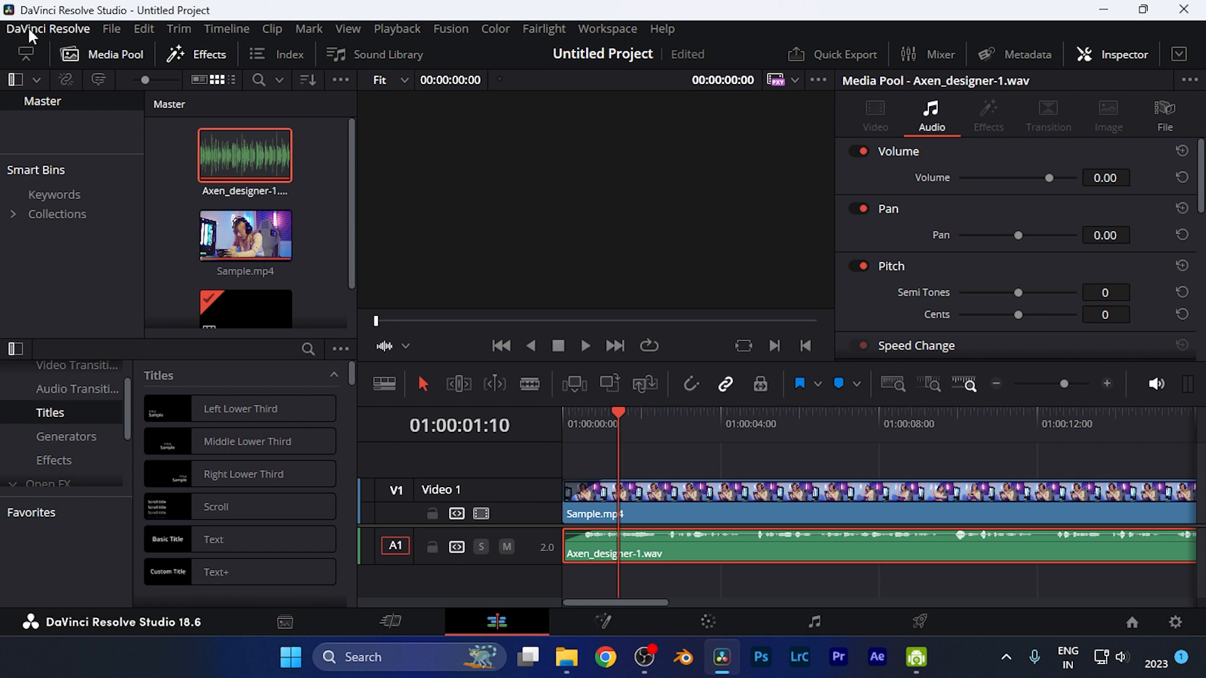
Open the DaVinci Resolve application menu.
{"action": "left_click", "coordinate": [48, 28]}
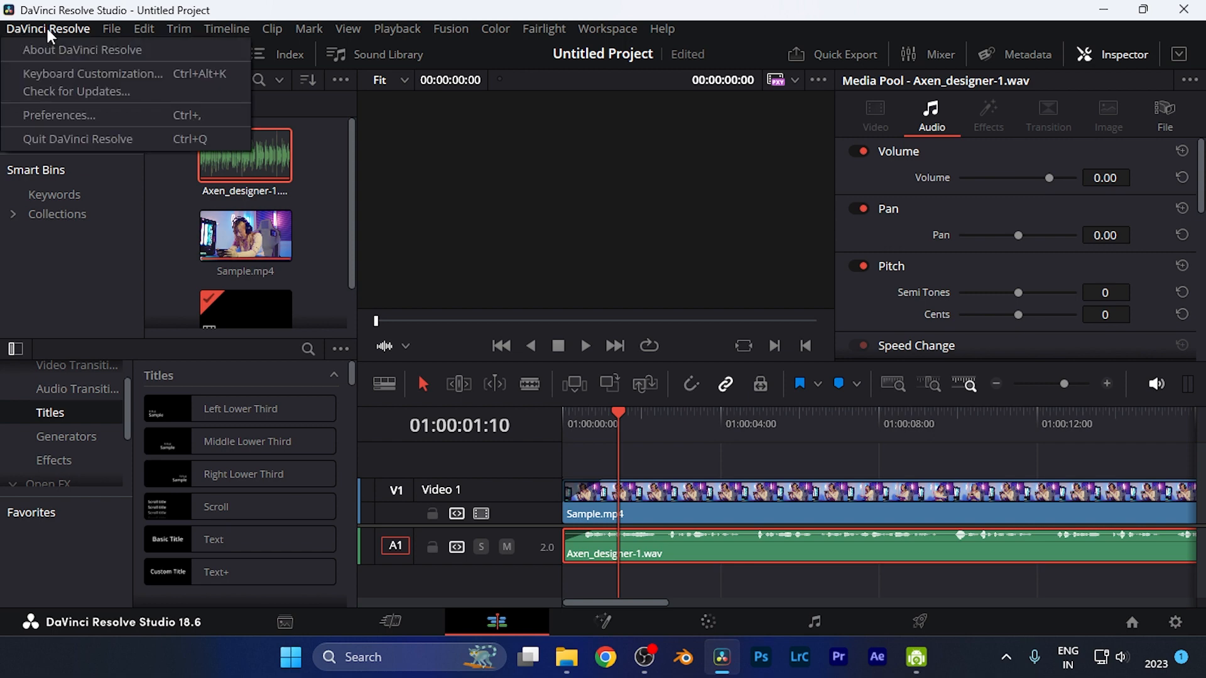
{"action": "mouse_move", "coordinate": [92, 72]}
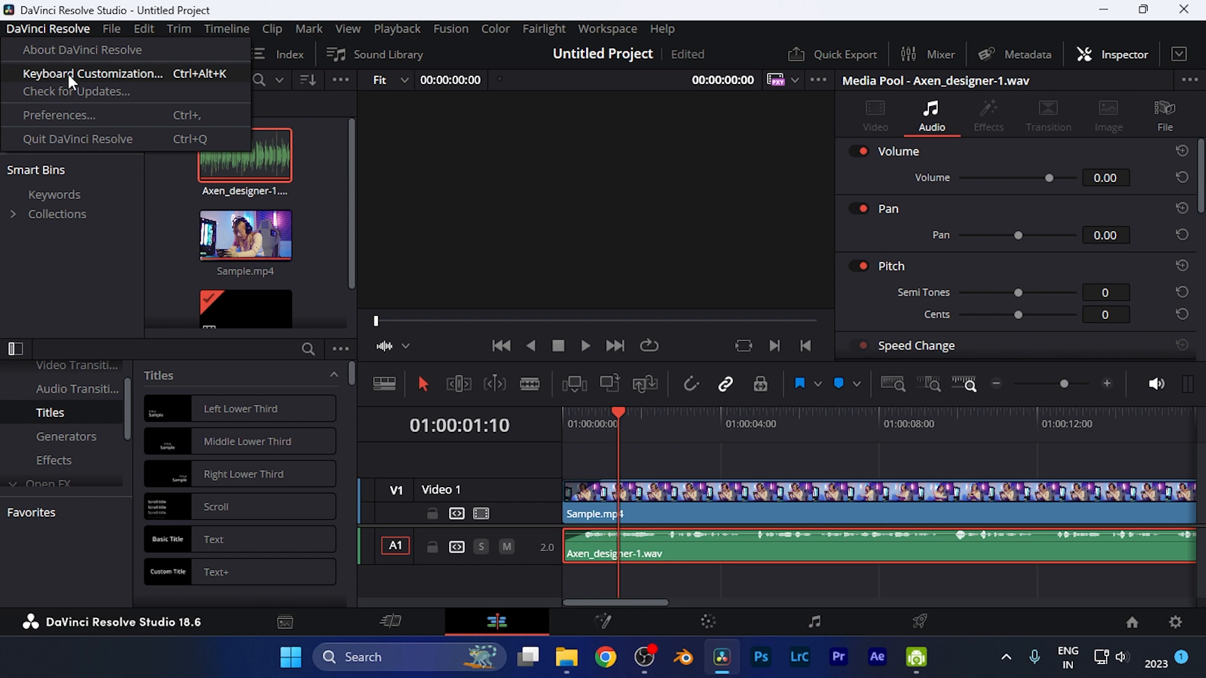
Open Keyboard Customization and scroll the command list.
{"action": "left_click", "coordinate": [90, 73]}
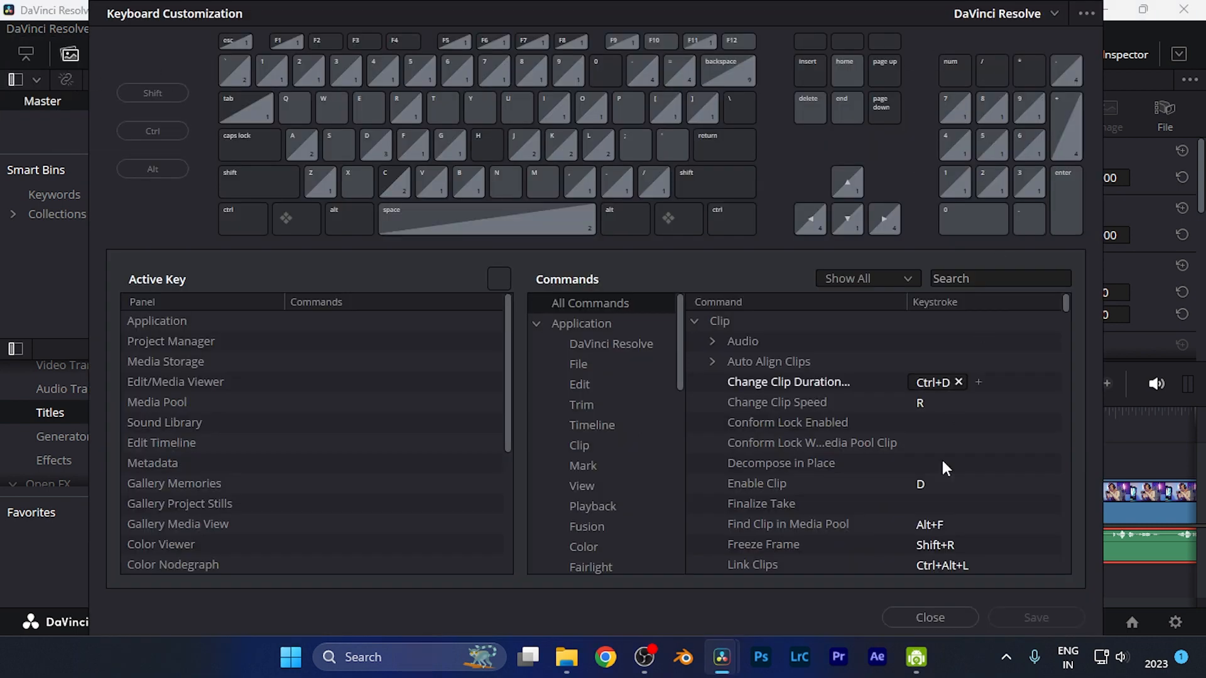
{"action": "left_click", "coordinate": [929, 617]}
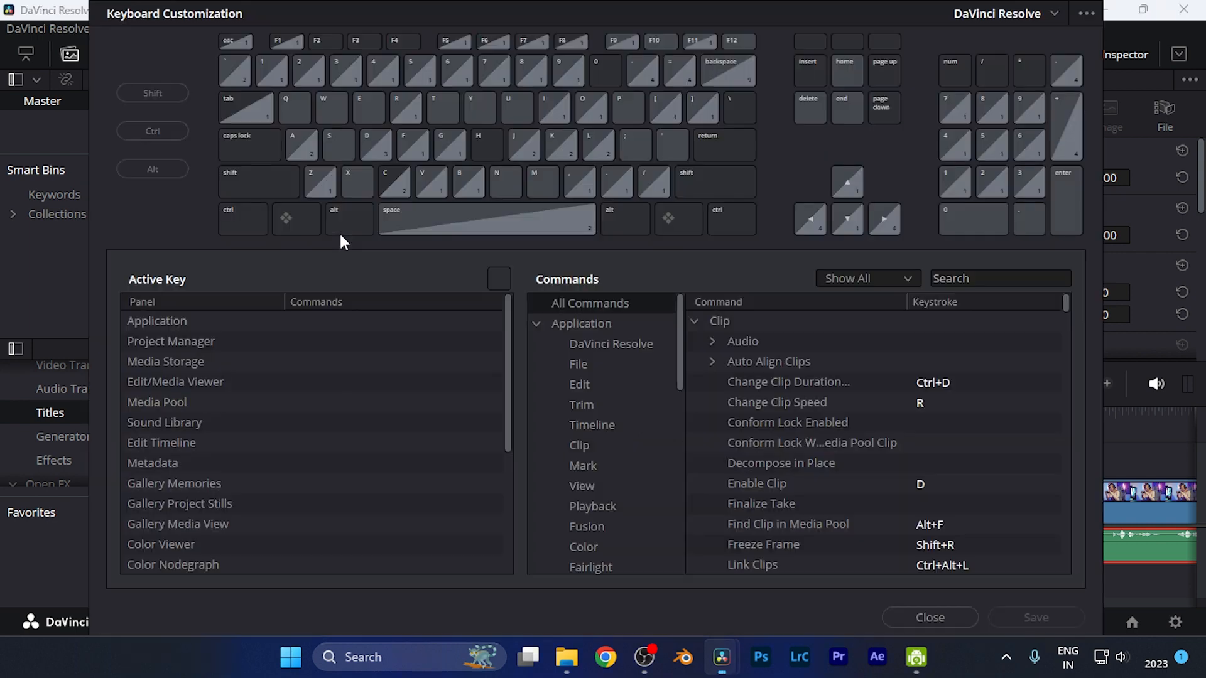
{"action": "mouse_move", "coordinate": [631, 277]}
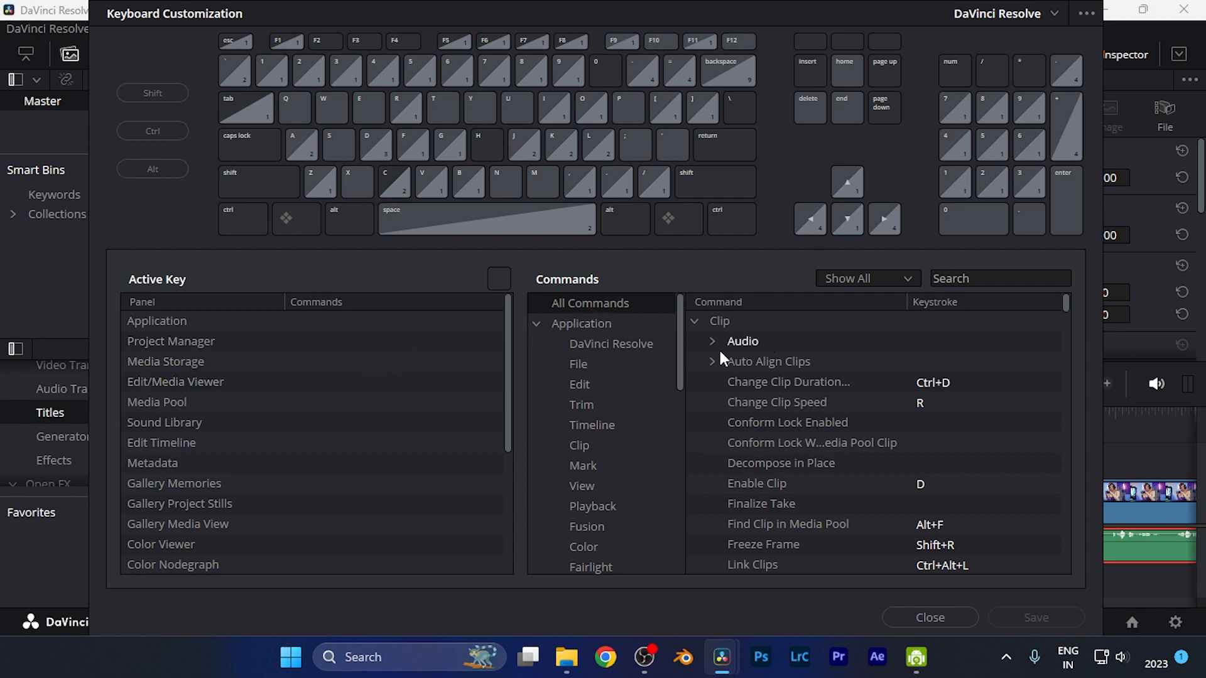
{"action": "scroll", "scroll_direction": "down", "scroll_amount": 3}
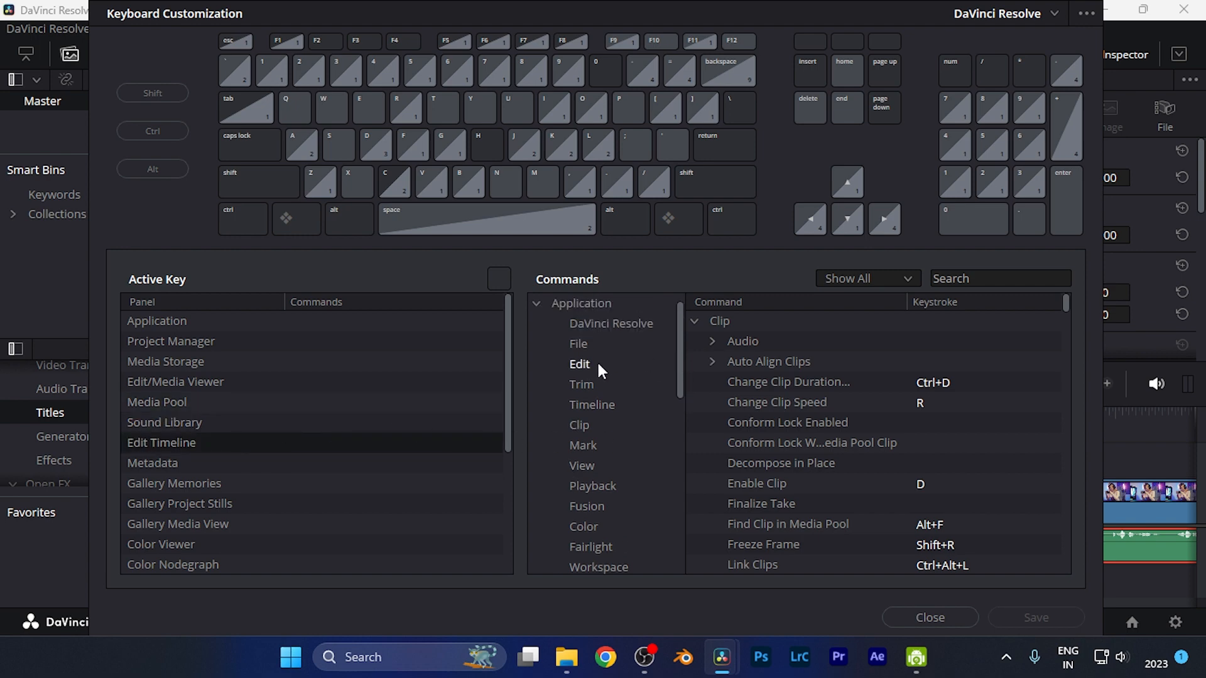
Show the Timeline then Trim commands and enter R for Dynamic Trim Mode.
{"action": "left_click", "coordinate": [592, 405]}
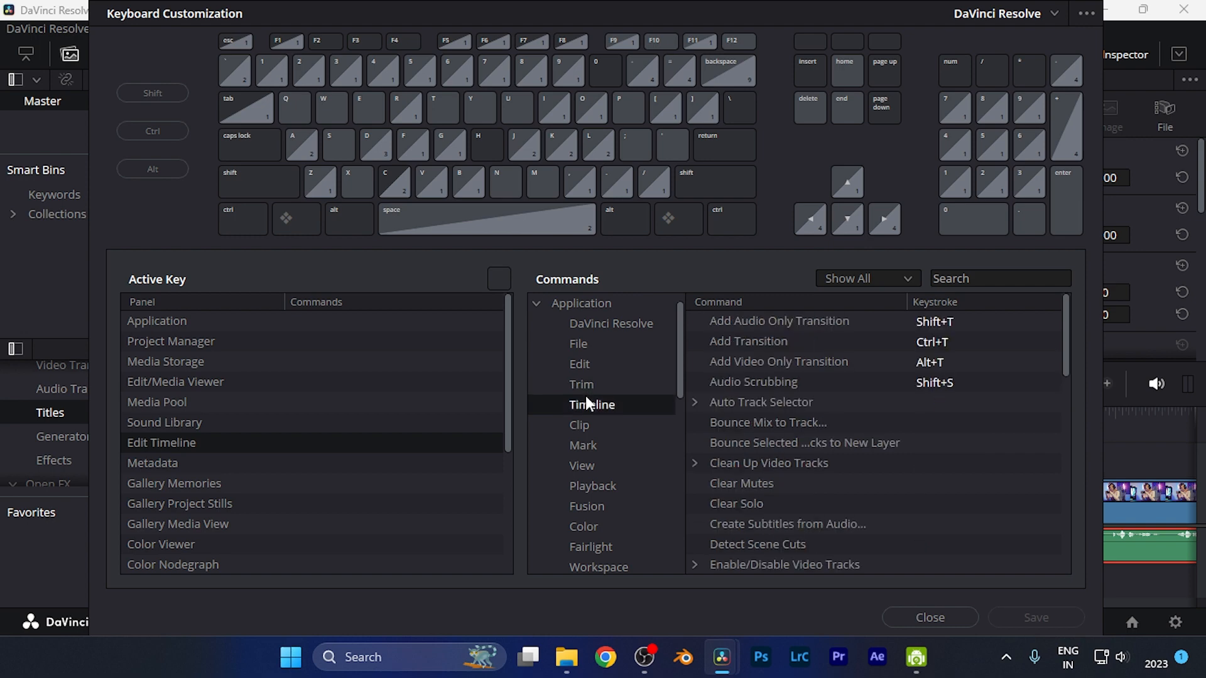
{"action": "left_click", "coordinate": [582, 384]}
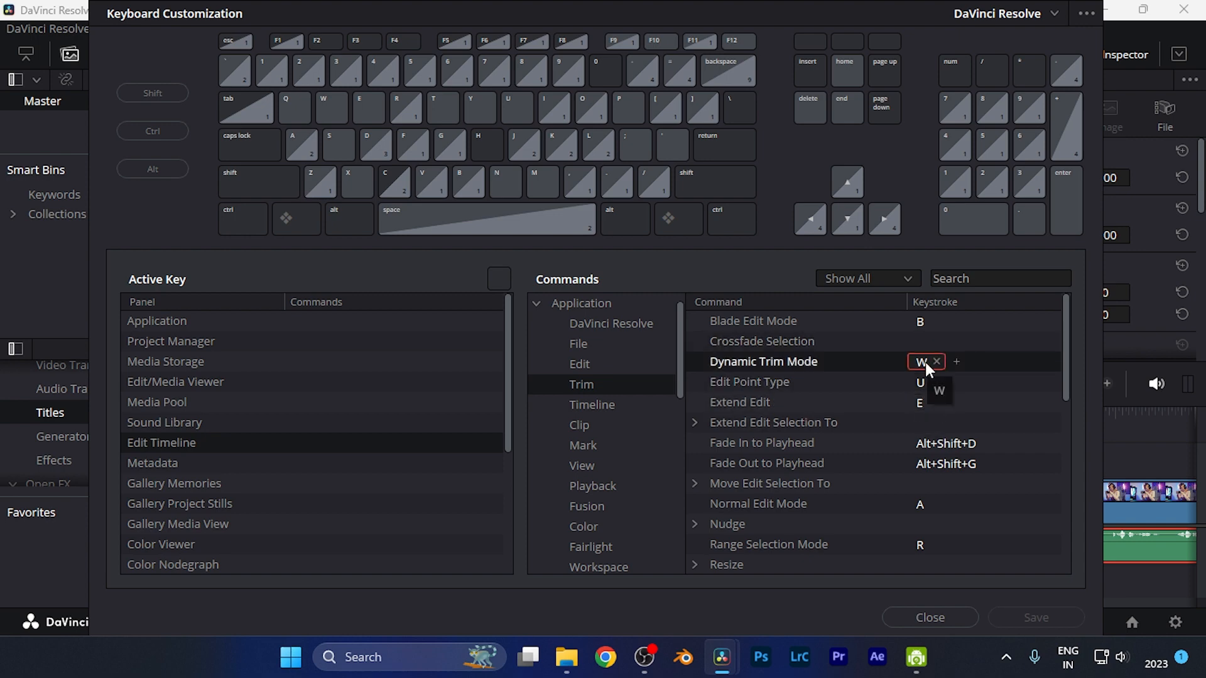
{"action": "mouse_move", "coordinate": [1015, 376]}
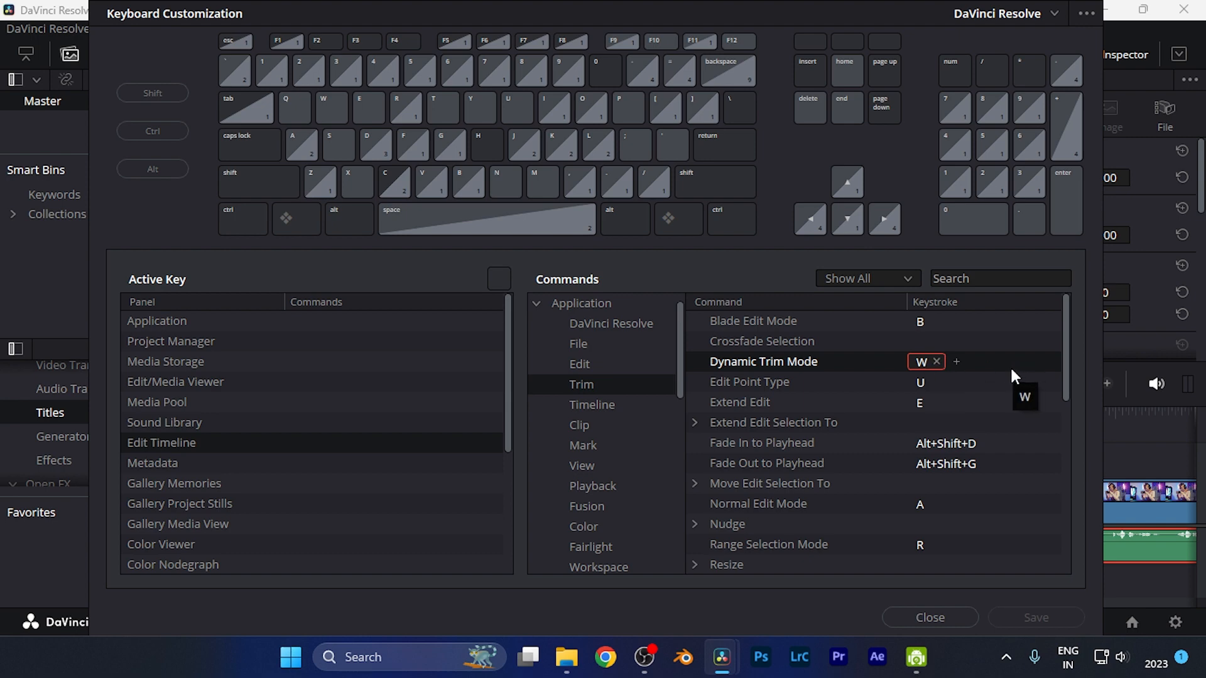
{"action": "mouse_move", "coordinate": [1013, 377]}
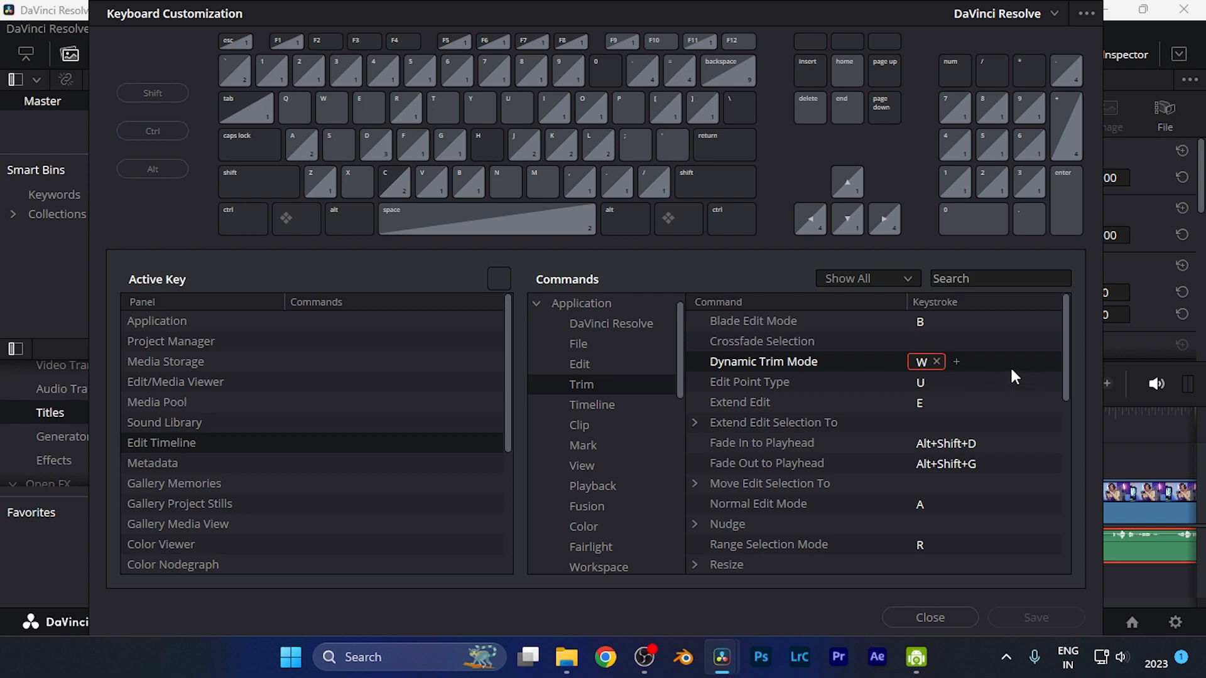
{"action": "type", "text": "R"}
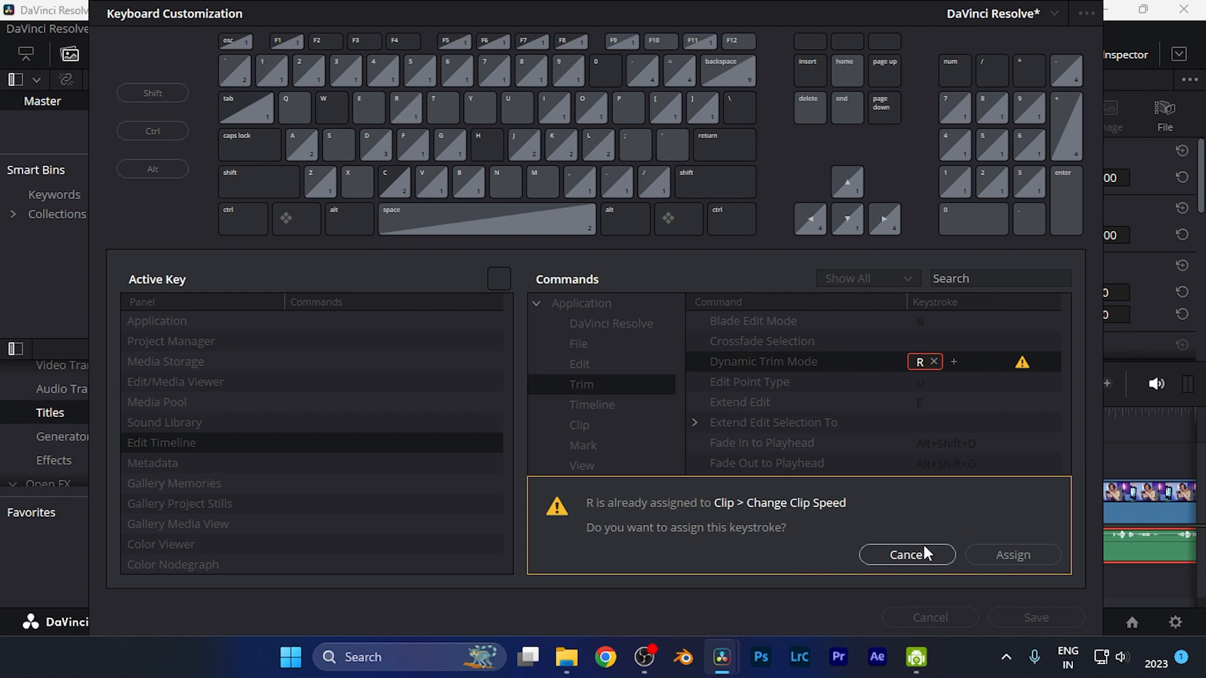
{"action": "mouse_move", "coordinate": [941, 568]}
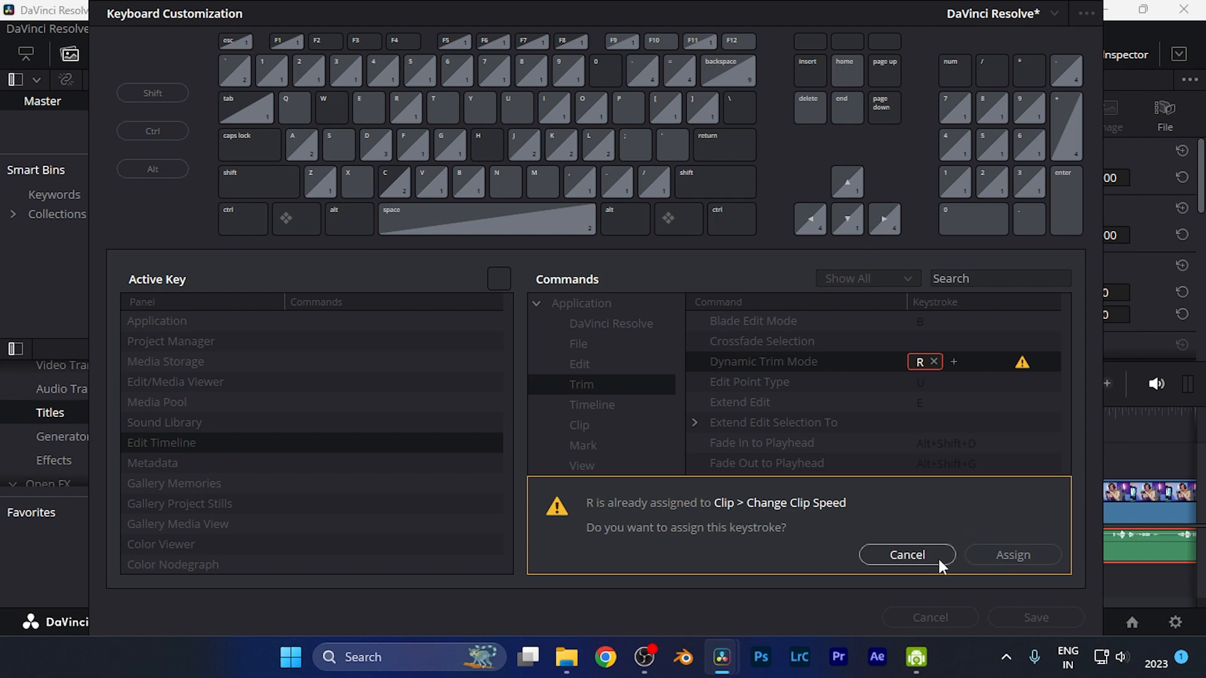
Confirm assigning R to Dynamic Trim Mode despite the Change Clip Speed conflict.
{"action": "left_click", "coordinate": [905, 554]}
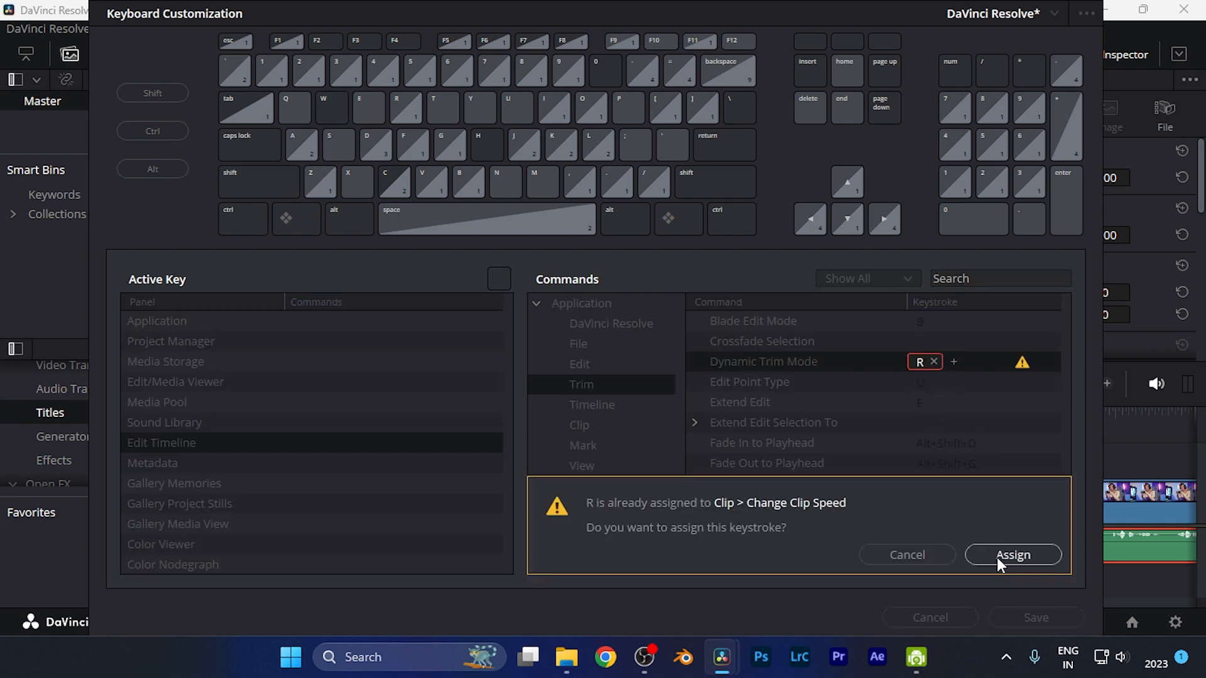
{"action": "left_click", "coordinate": [1011, 555]}
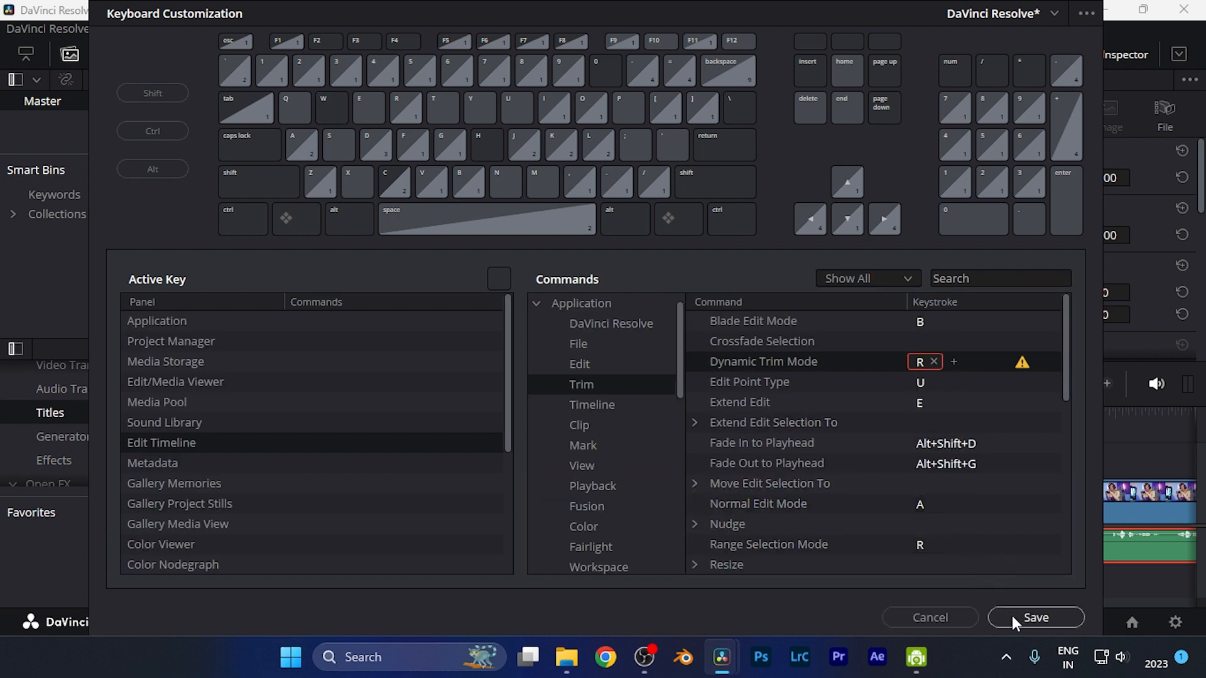
{"action": "scroll", "scroll_direction": "down", "scroll_amount": 3}
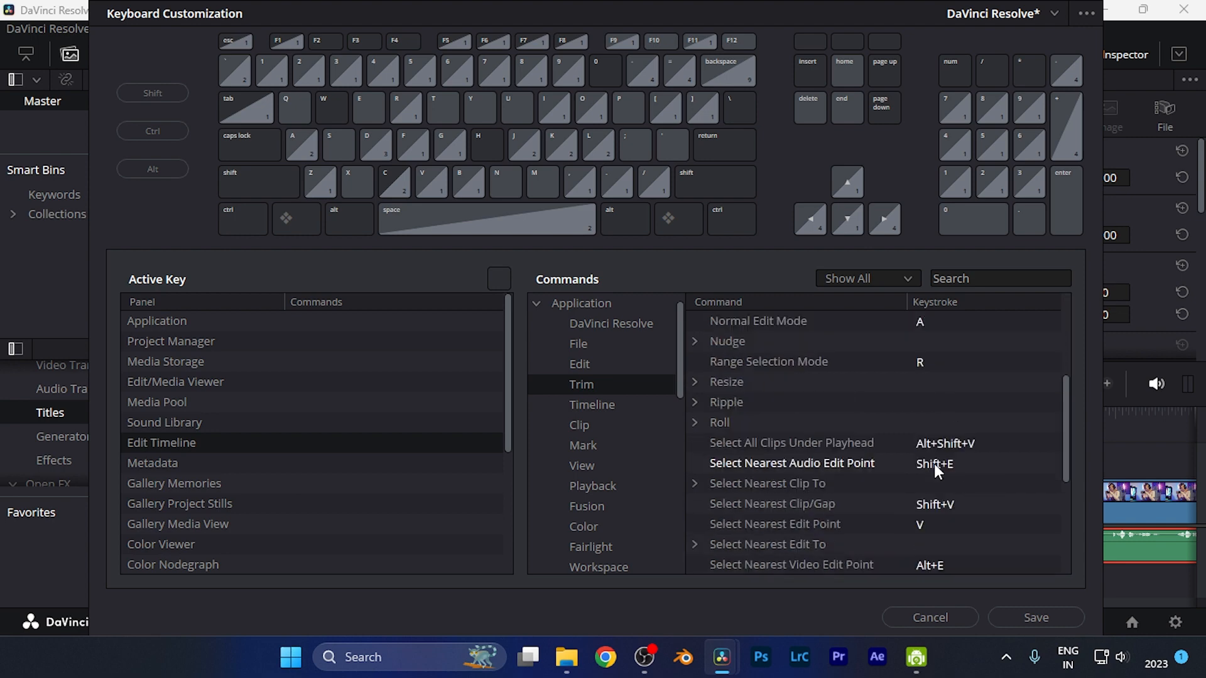
{"action": "left_click", "coordinate": [792, 361]}
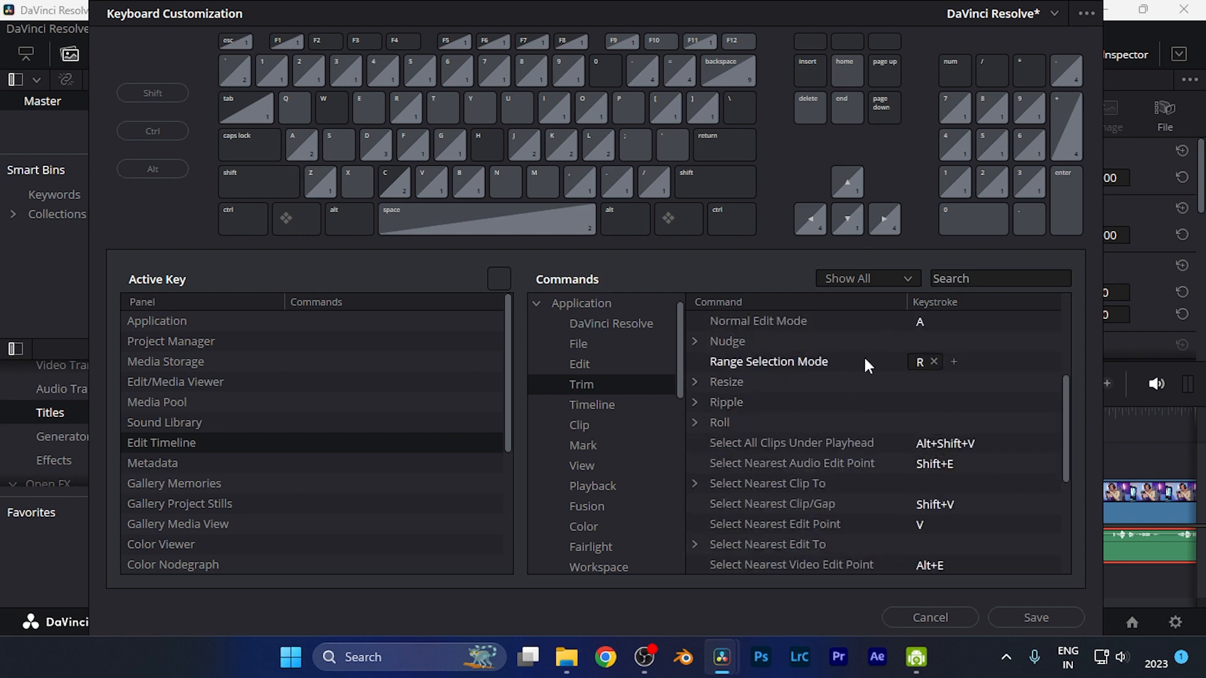
{"action": "scroll", "scroll_direction": "down", "scroll_amount": 3}
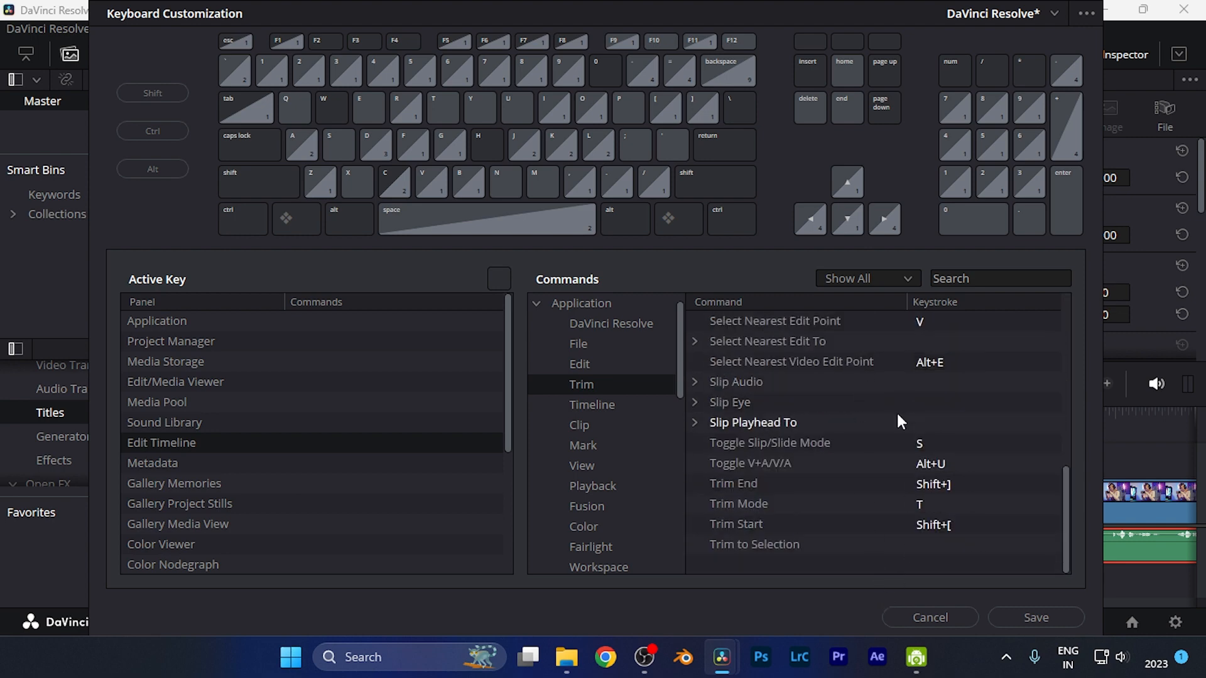